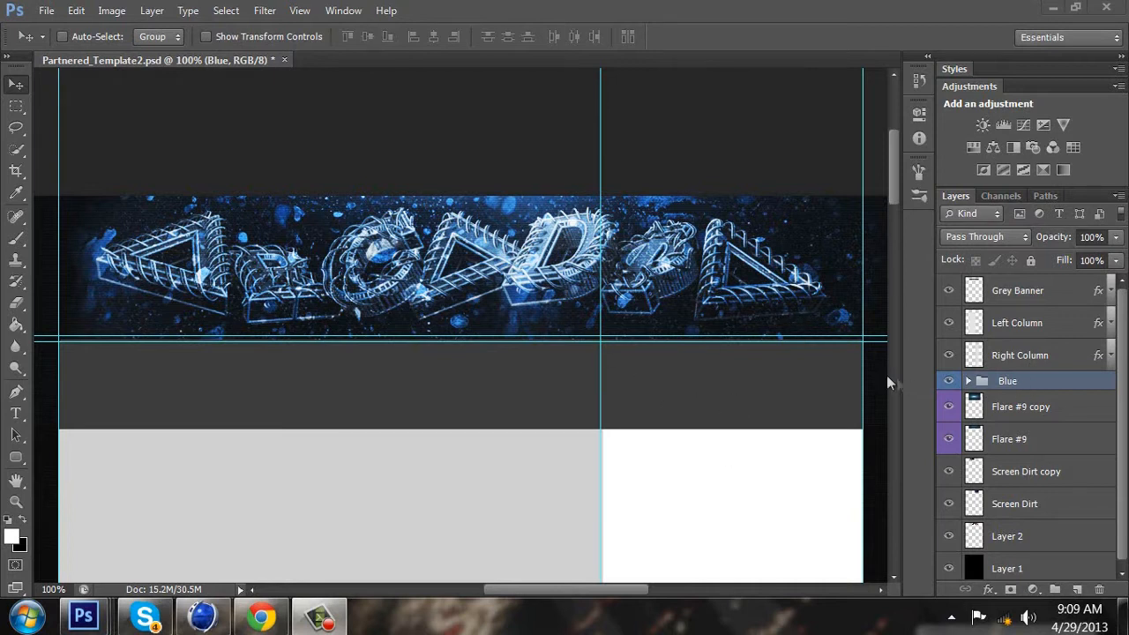
{"action": "mouse_move", "coordinate": [1109, 493]}
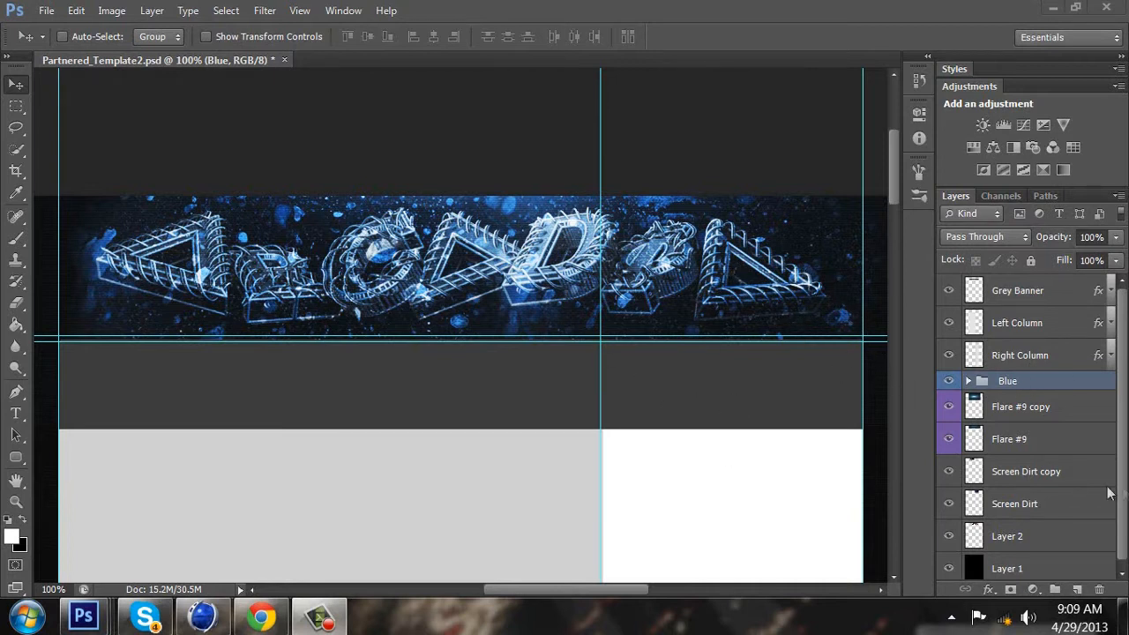
Save the template as PNG to the Desktop, replacing Partnered_Template2.
{"action": "left_click", "coordinate": [46, 11]}
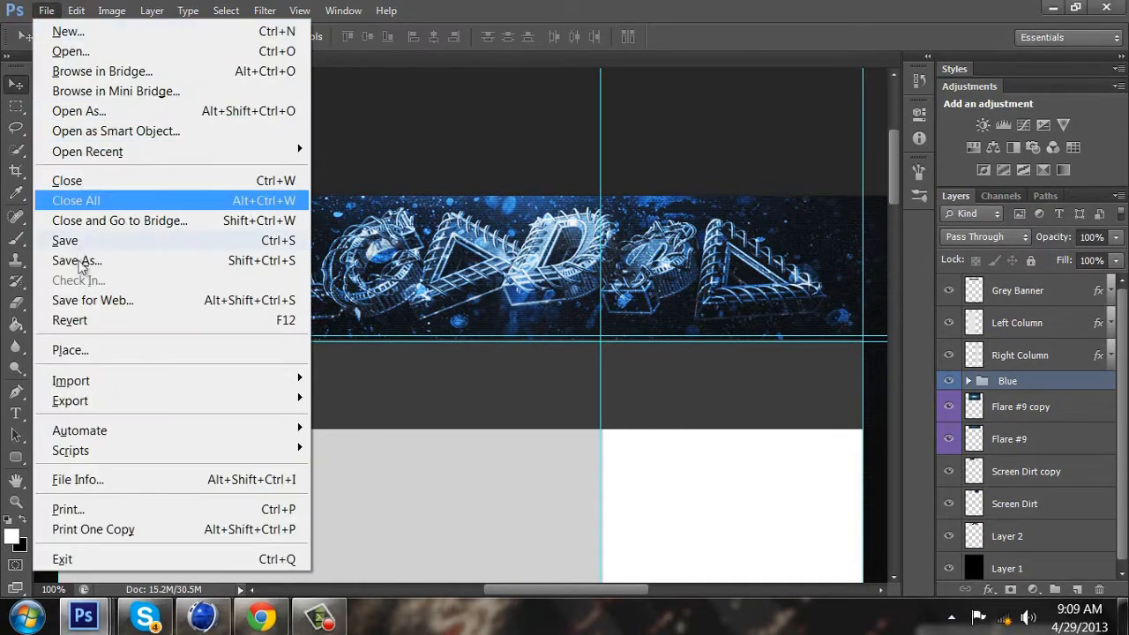
{"action": "left_click", "coordinate": [76, 260]}
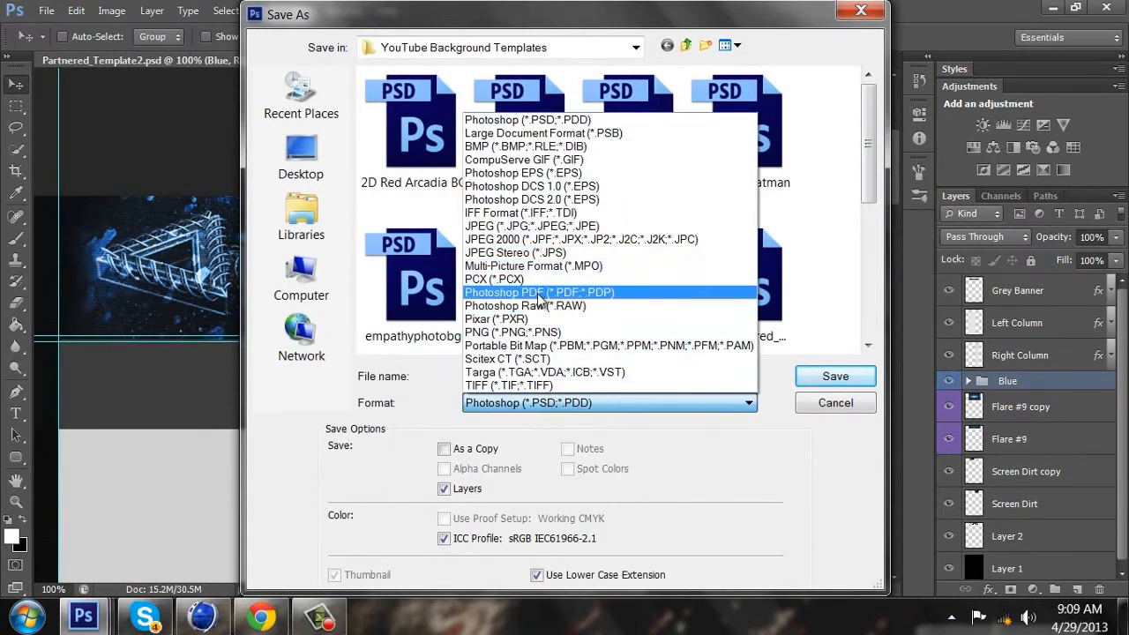
{"action": "left_click", "coordinate": [513, 331]}
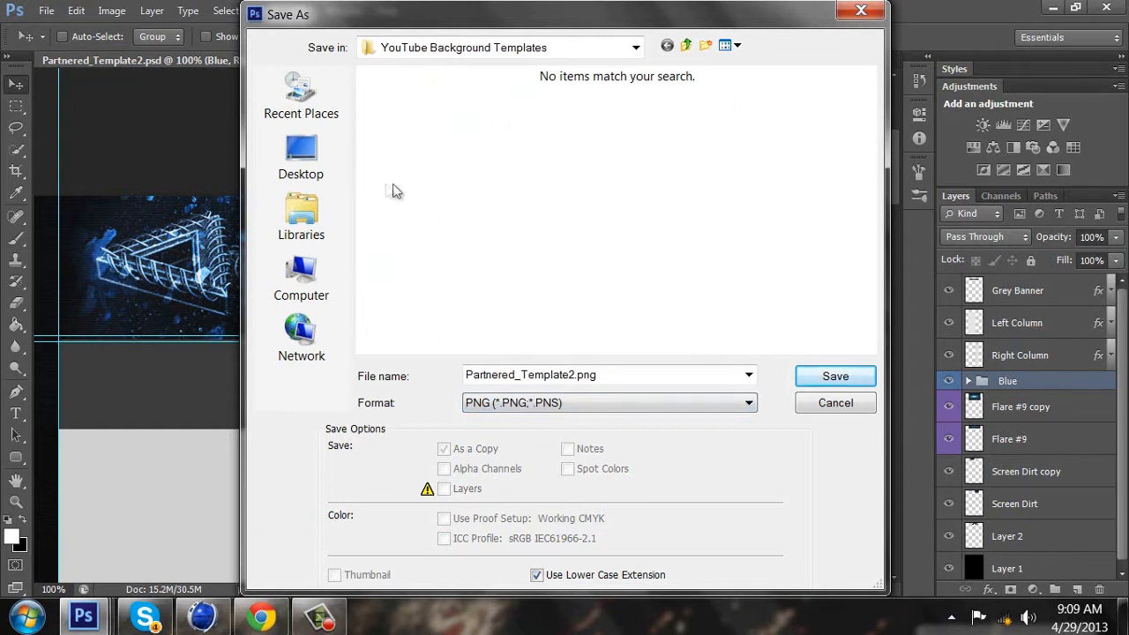
{"action": "left_click", "coordinate": [301, 156]}
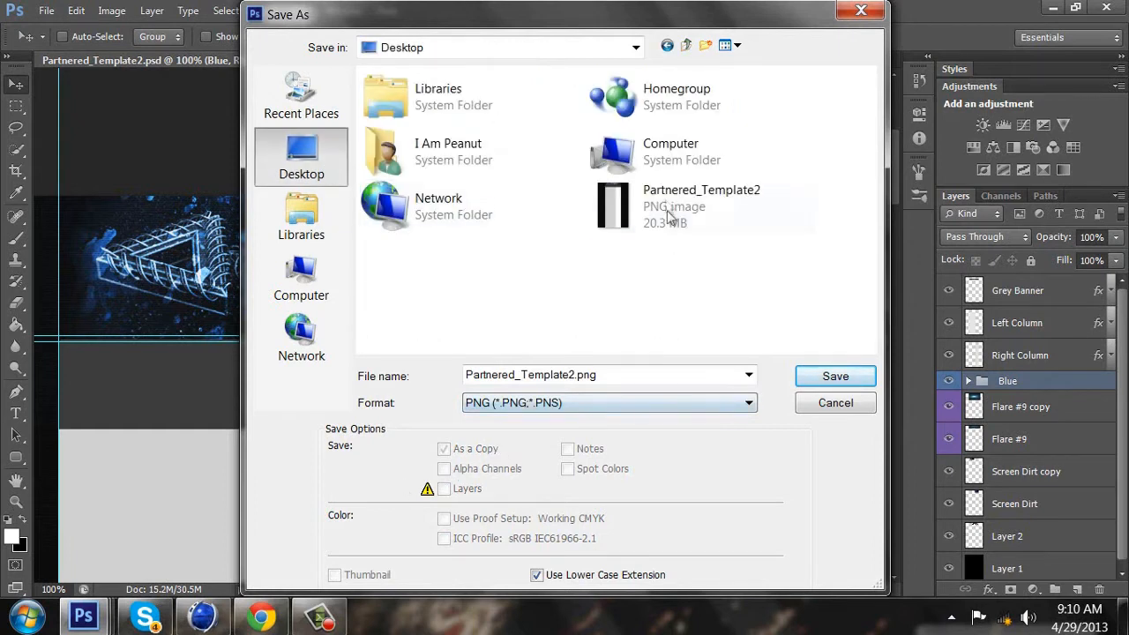
{"action": "left_click", "coordinate": [834, 375]}
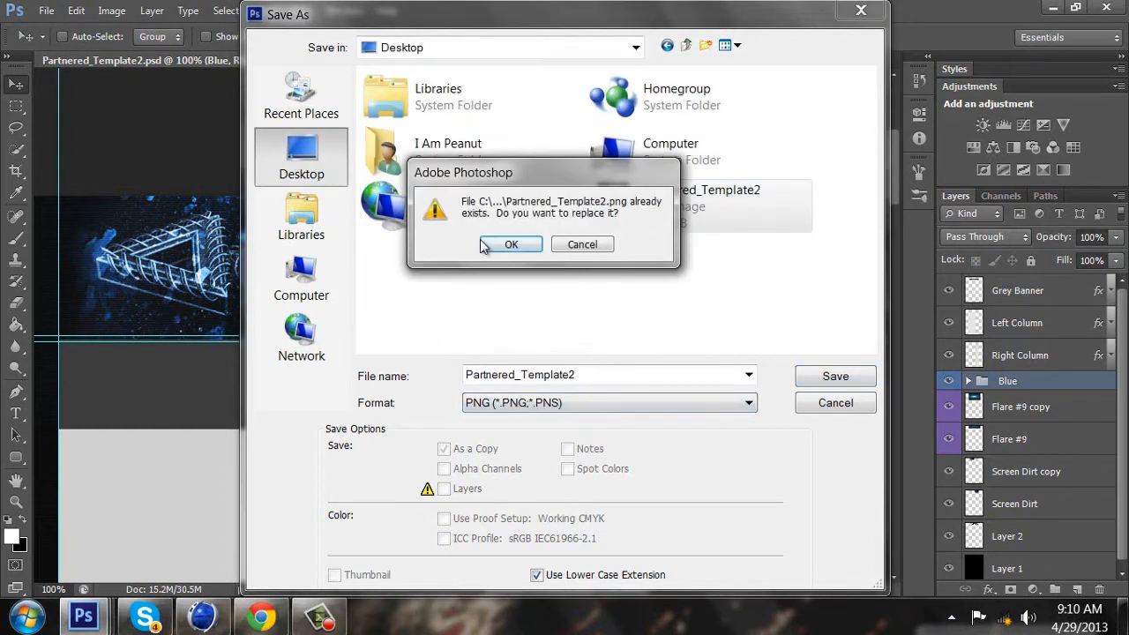
{"action": "left_click", "coordinate": [511, 244]}
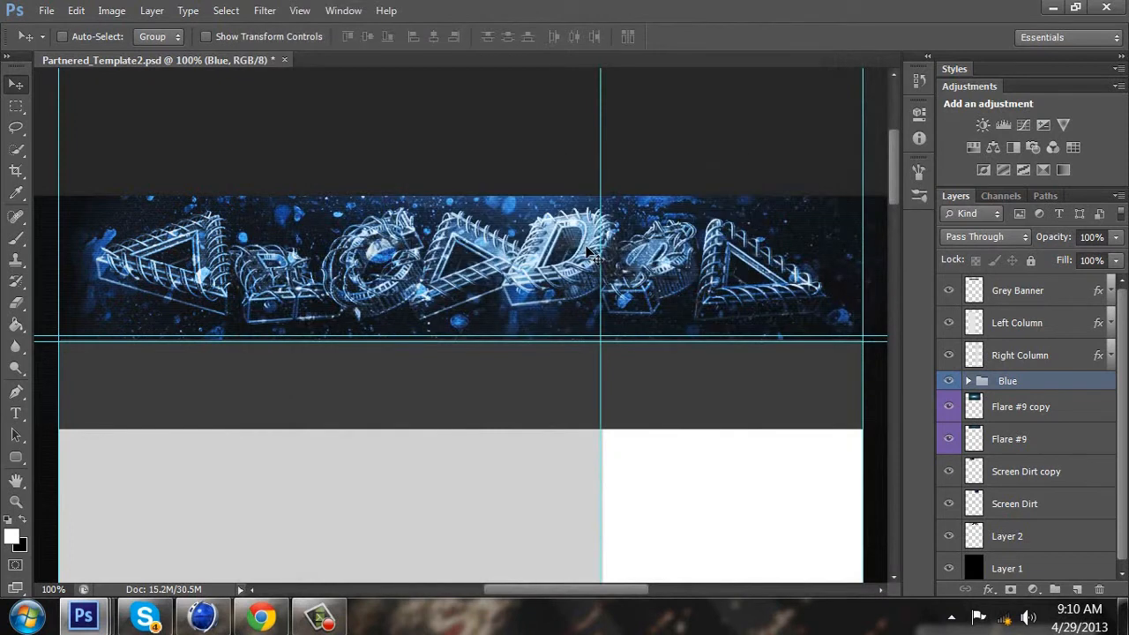
{"action": "mouse_move", "coordinate": [13, 79]}
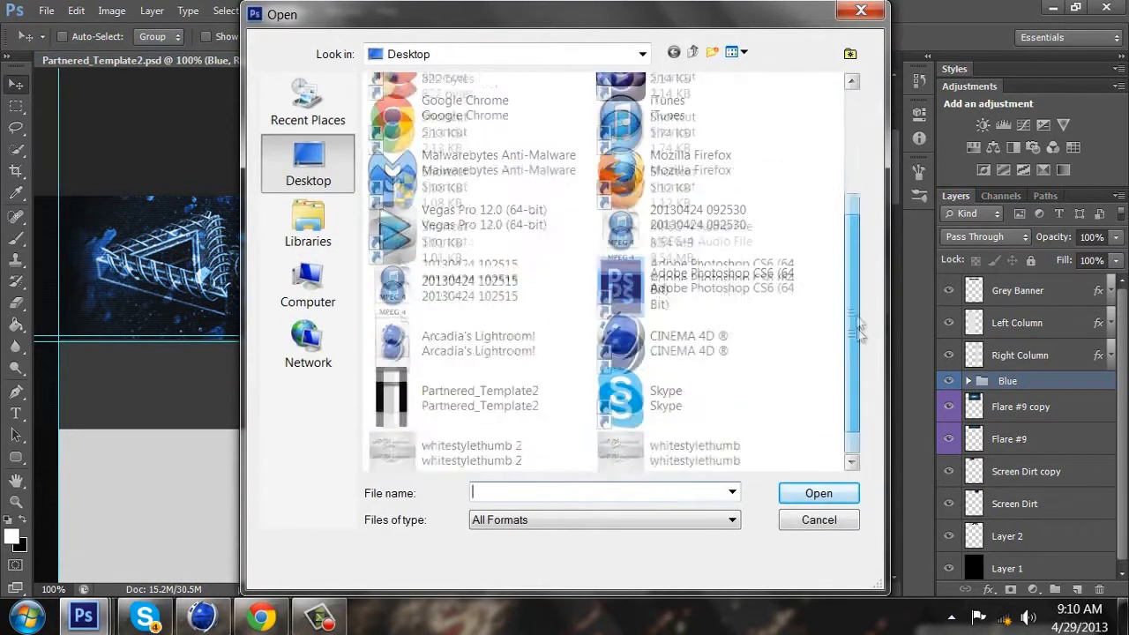
Open Partnered_Template2.png from the Desktop to place it as Layer 3.
{"action": "left_click", "coordinate": [480, 389]}
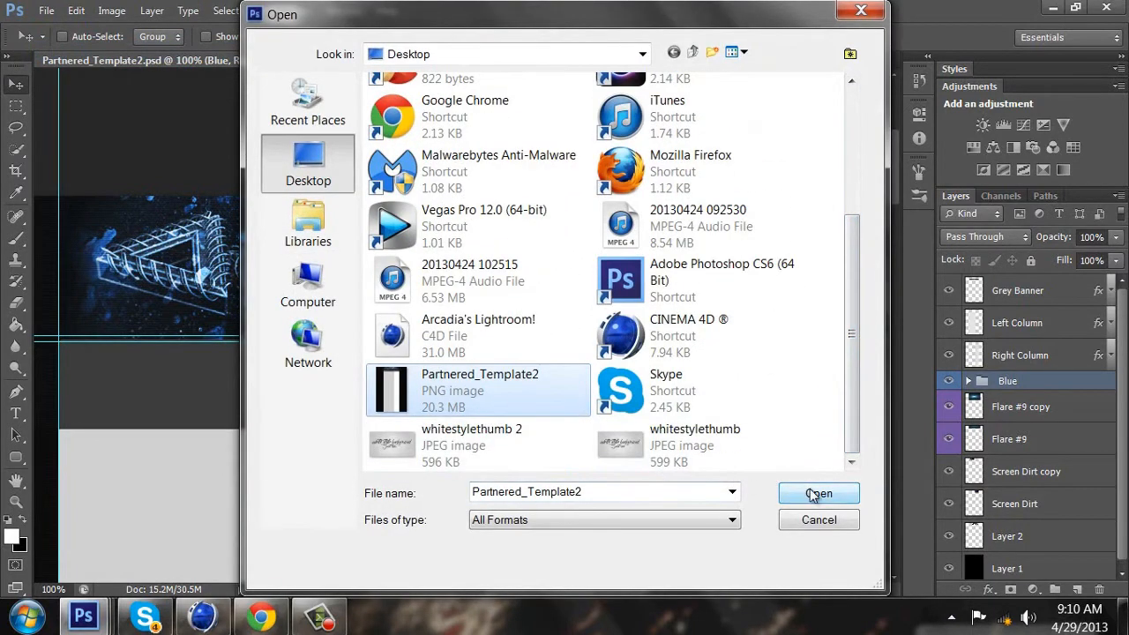
{"action": "left_click", "coordinate": [818, 493]}
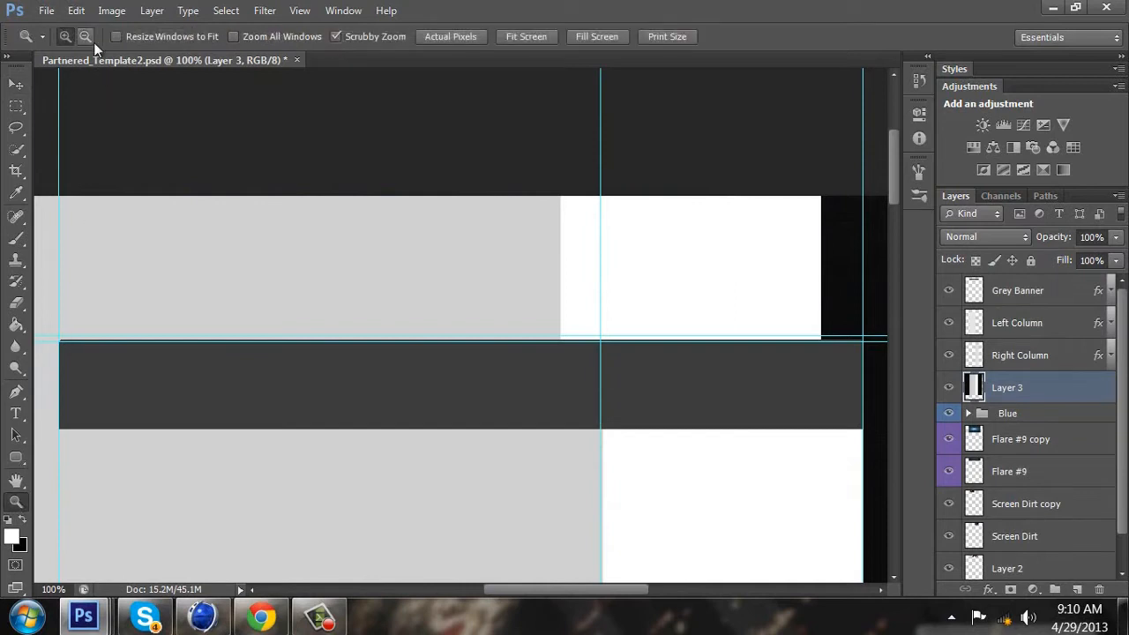
Align Layer 3 with the guides over the banner at 100% zoom, then select Layer 3.
{"action": "left_click", "coordinate": [84, 36]}
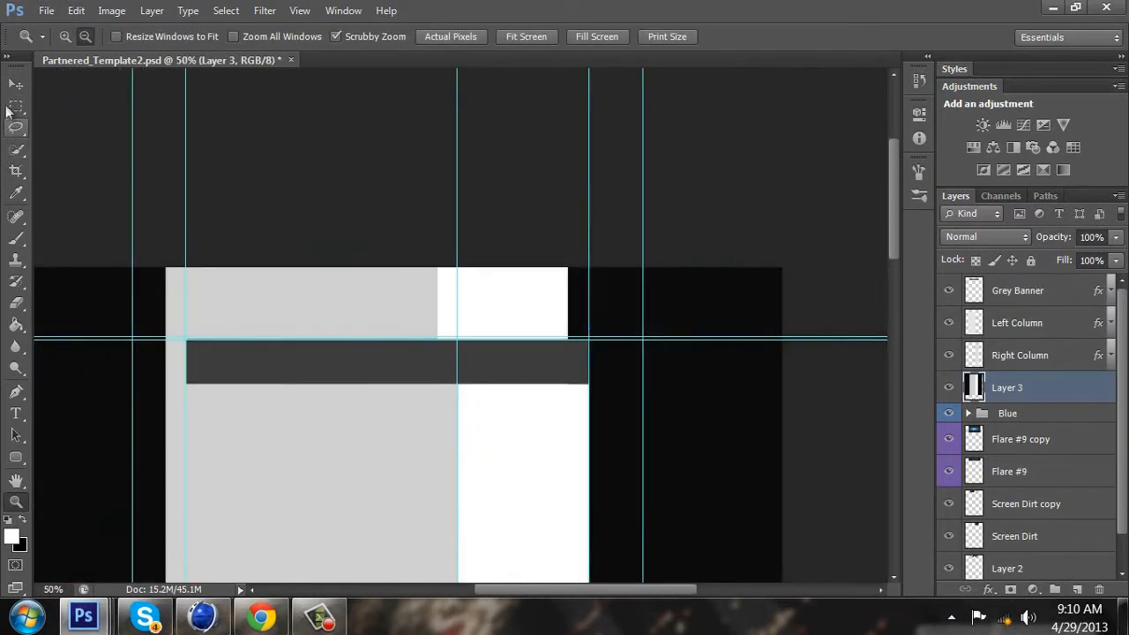
{"action": "left_click", "coordinate": [16, 85]}
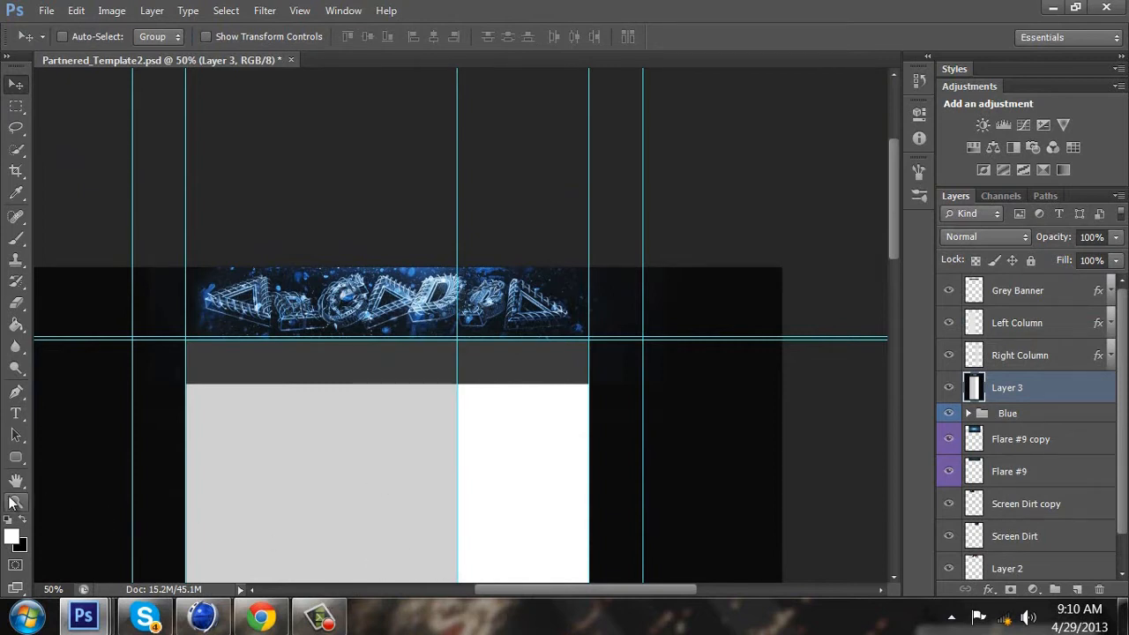
{"action": "left_click", "coordinate": [16, 503]}
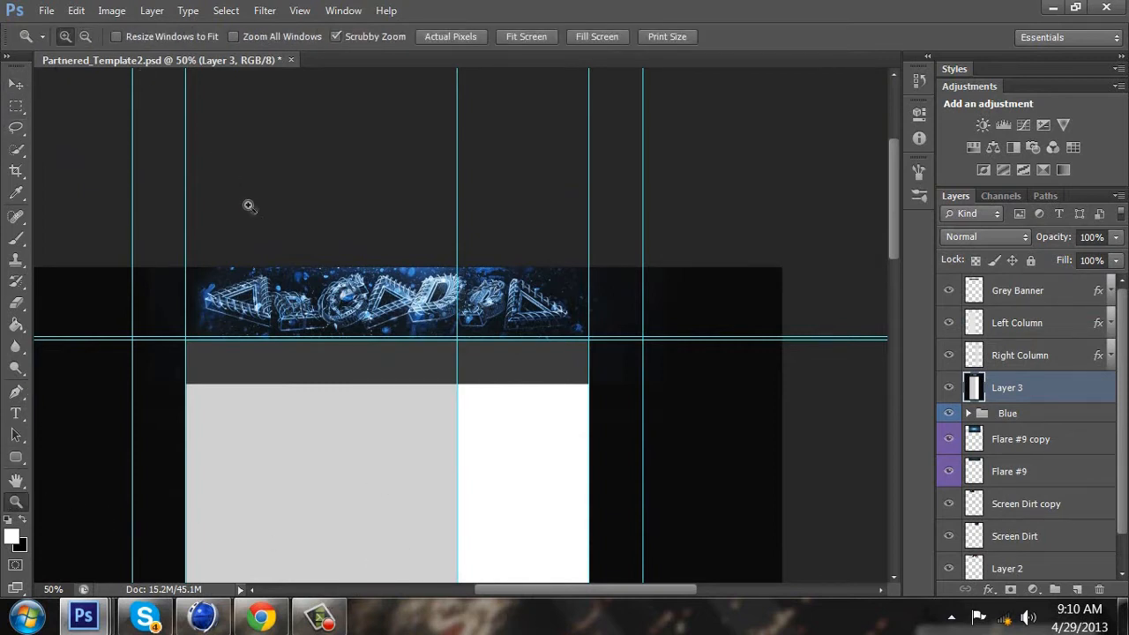
{"action": "left_click", "coordinate": [450, 36]}
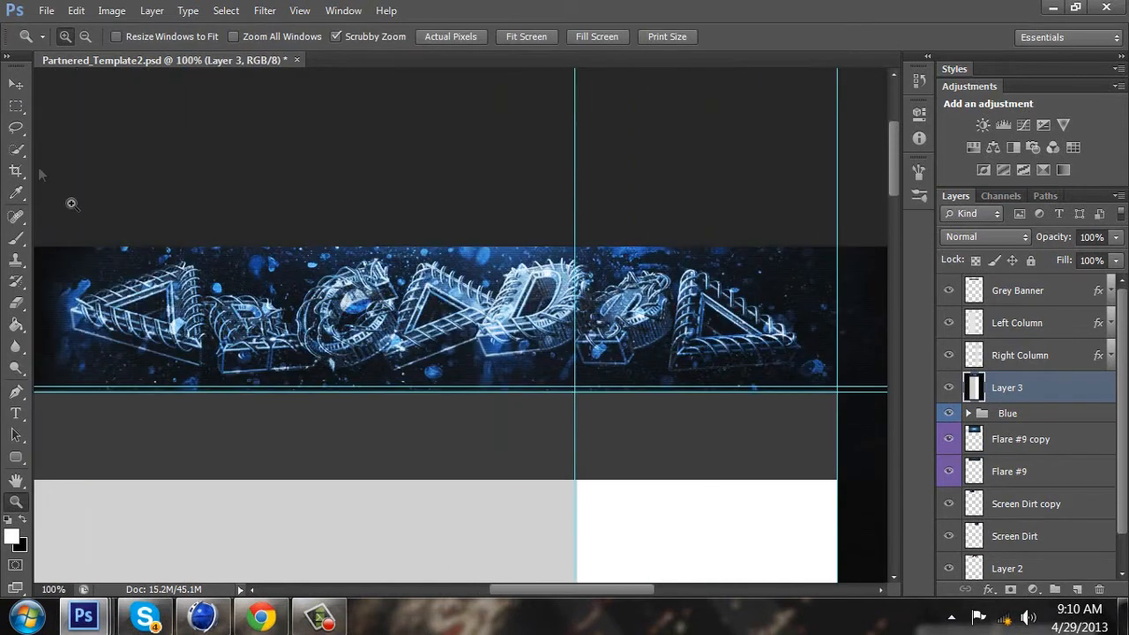
{"action": "left_click", "coordinate": [15, 84]}
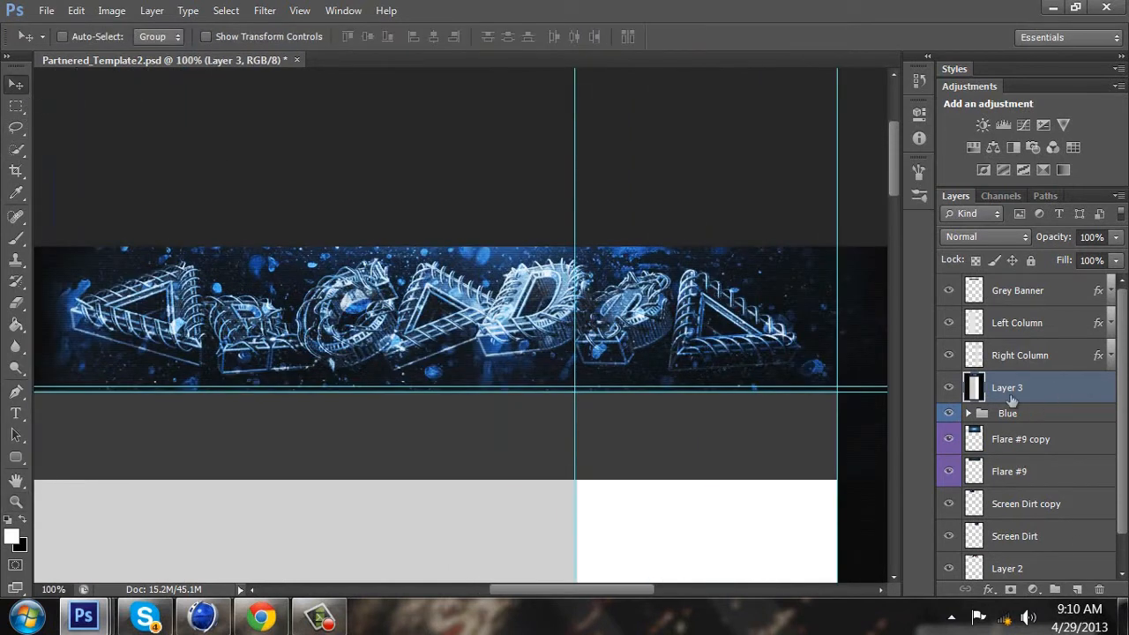
{"action": "left_click", "coordinate": [264, 11]}
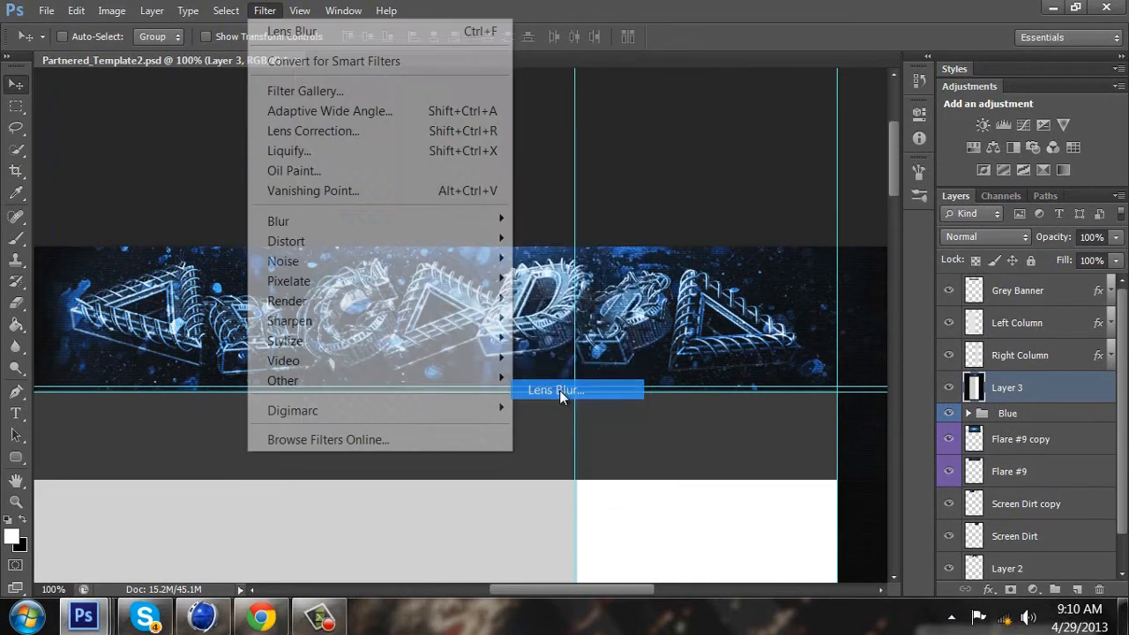
Apply Lens Blur with radius 6 to Layer 3.
{"action": "left_click", "coordinate": [554, 390]}
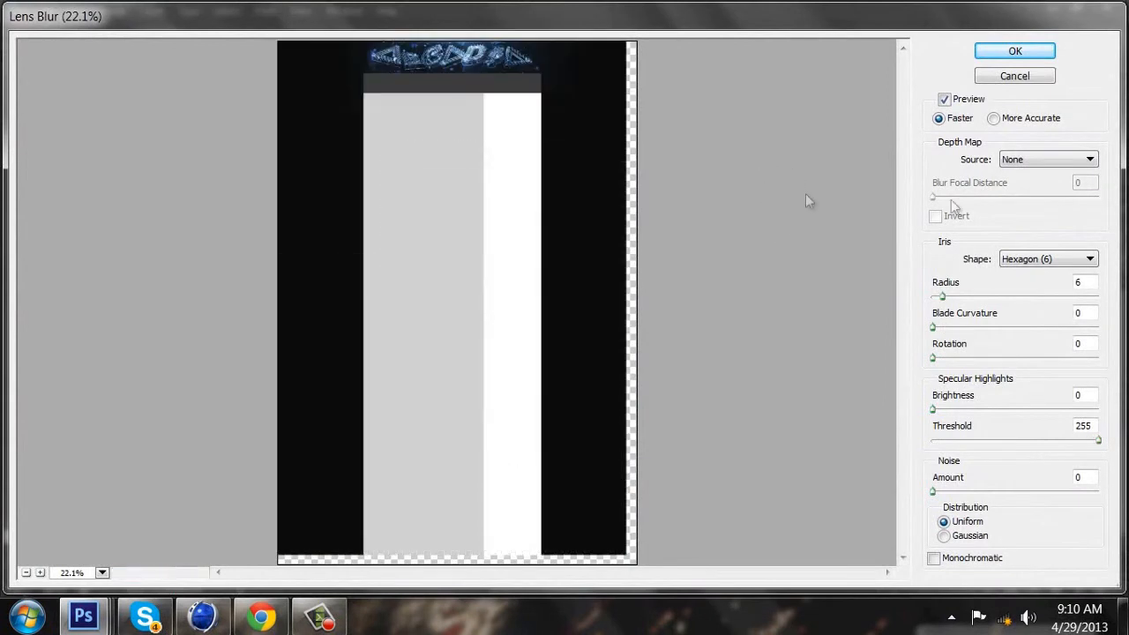
{"action": "mouse_move", "coordinate": [897, 285]}
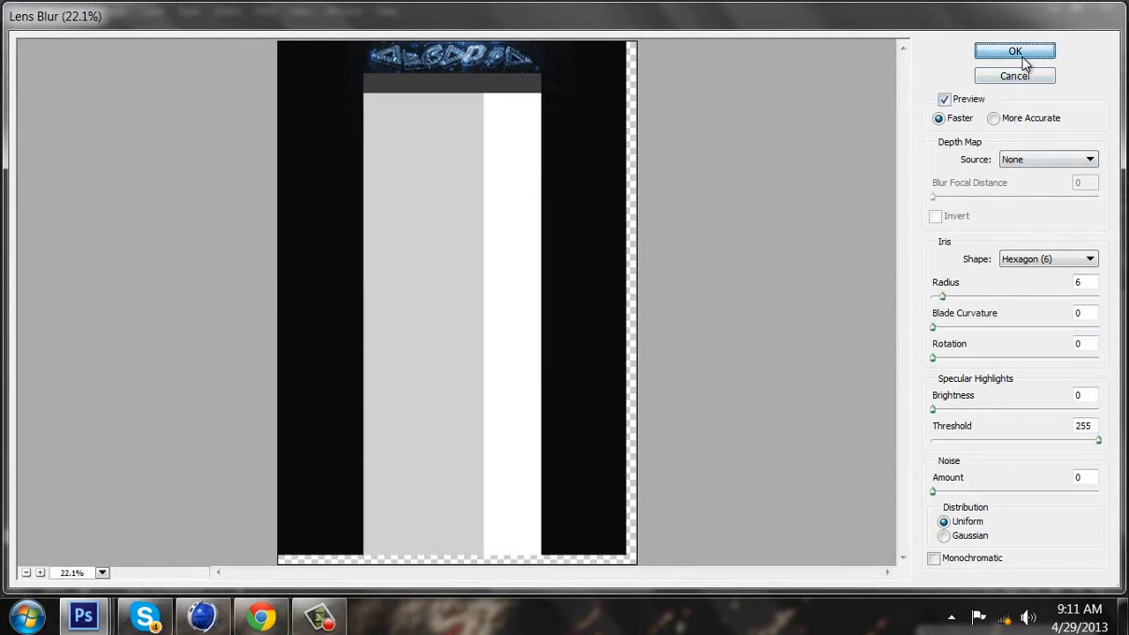
{"action": "left_click", "coordinate": [1014, 50]}
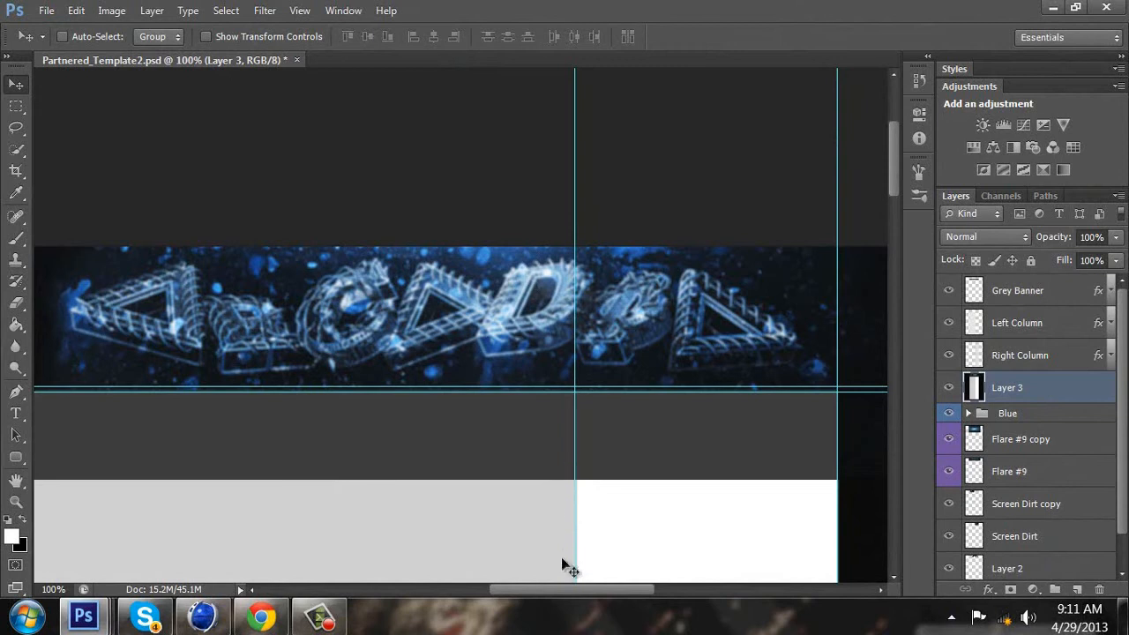
{"action": "left_click", "coordinate": [16, 502]}
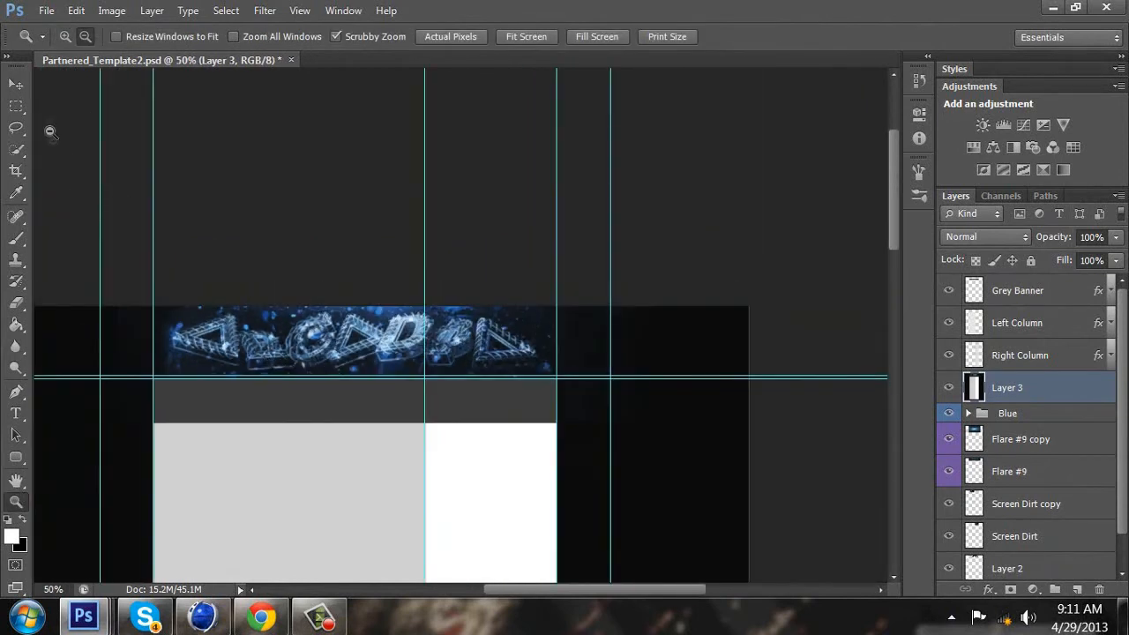
{"action": "left_click", "coordinate": [15, 84]}
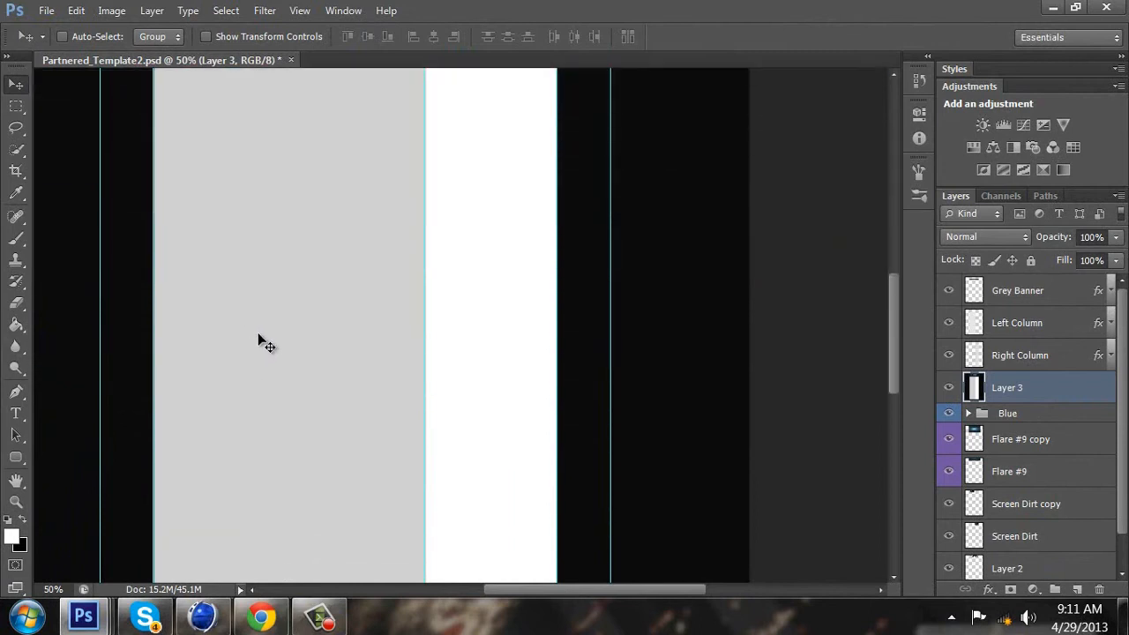
{"action": "scroll", "scroll_direction": "down", "scroll_amount": 3}
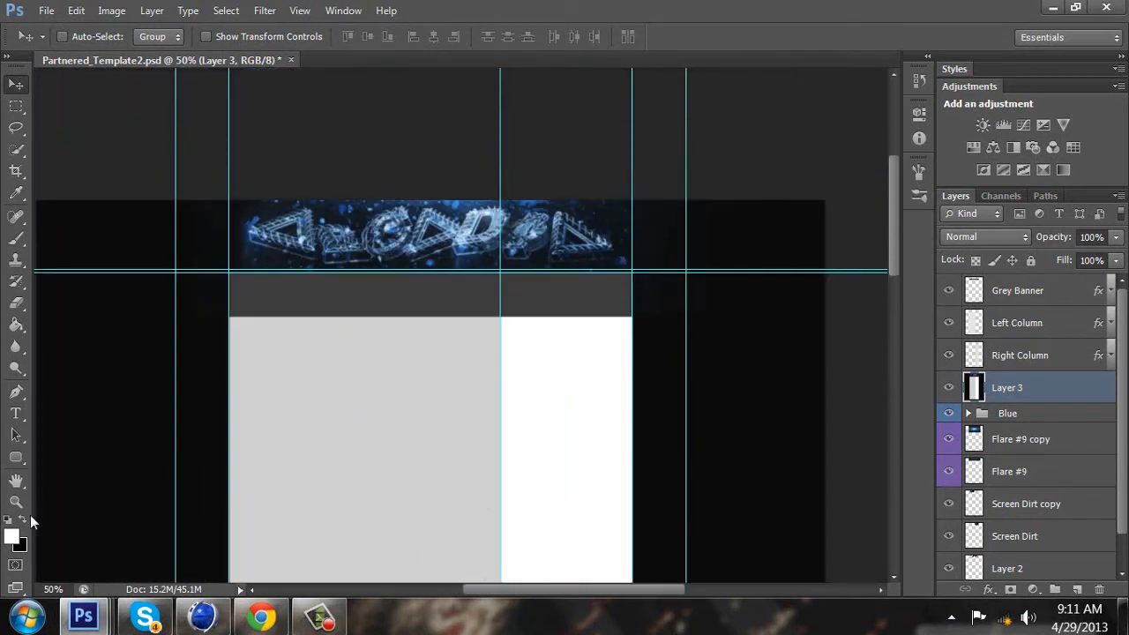
{"action": "left_click", "coordinate": [16, 503]}
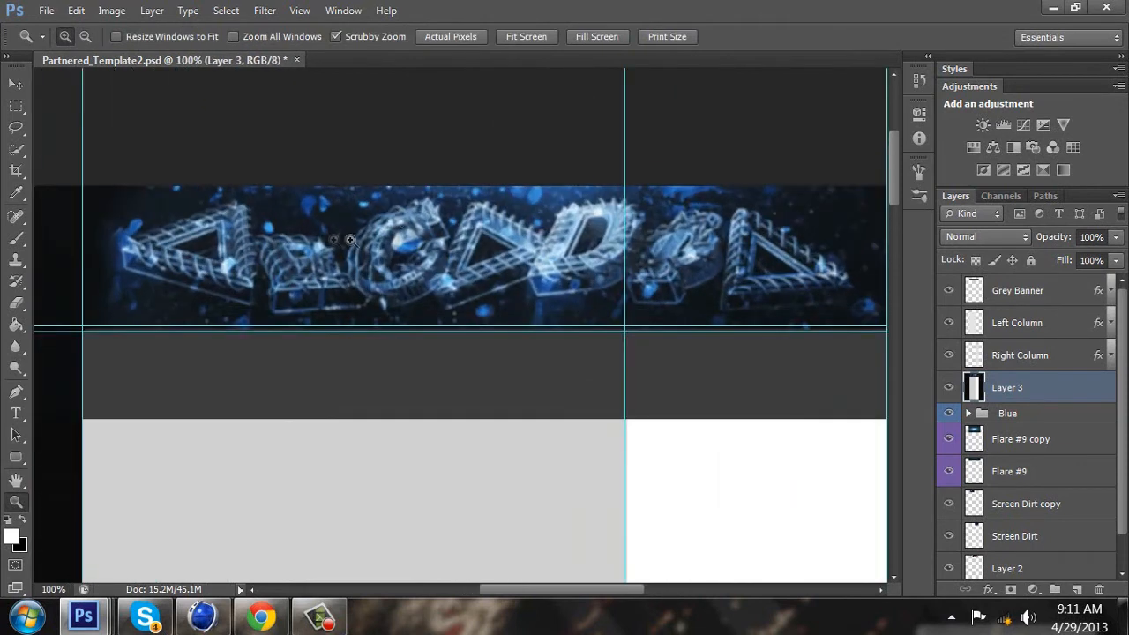
Erase the blur over the logo's left part with a soft 88 px eraser.
{"action": "left_click", "coordinate": [14, 83]}
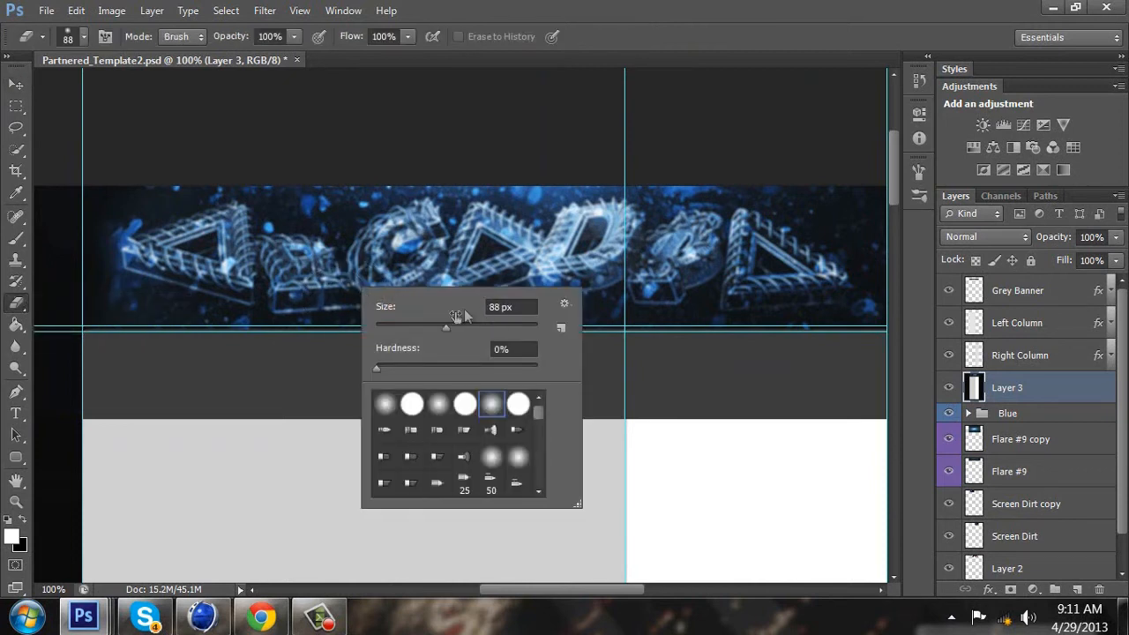
{"action": "mouse_move", "coordinate": [232, 275]}
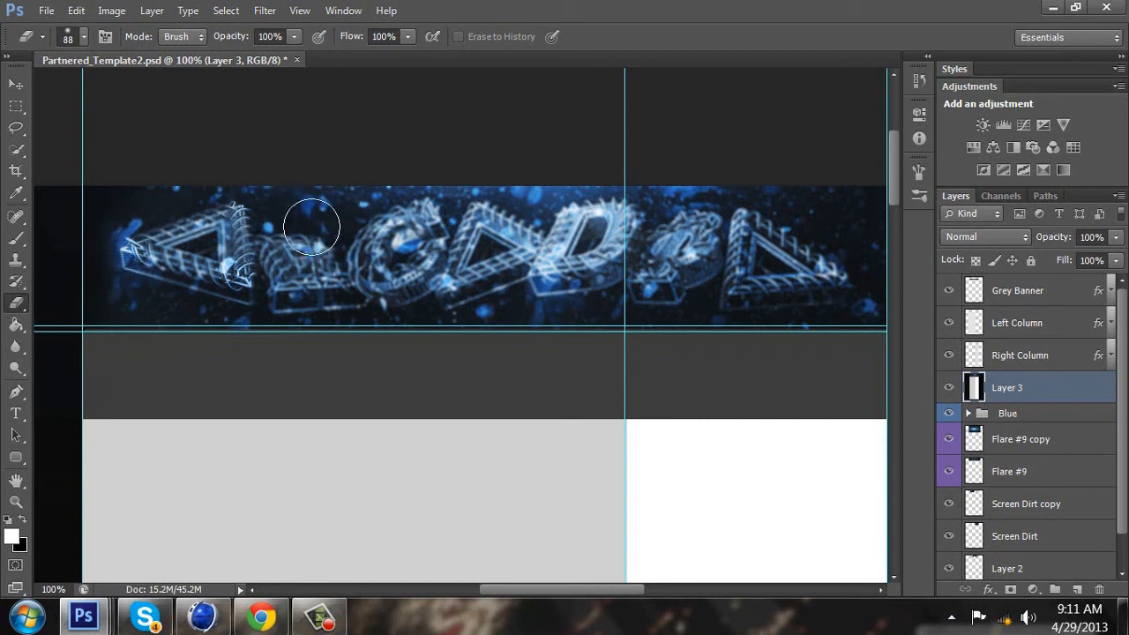
{"action": "left_click_drag", "start_coordinate": [311, 228], "coordinate": [348, 310]}
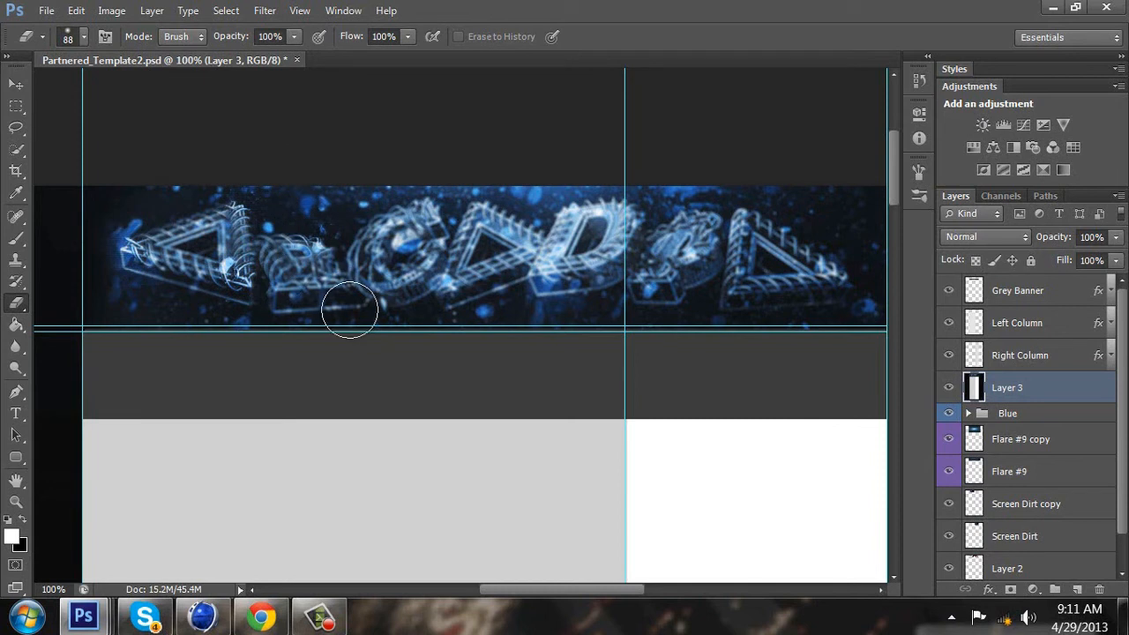
{"action": "mouse_move", "coordinate": [432, 221]}
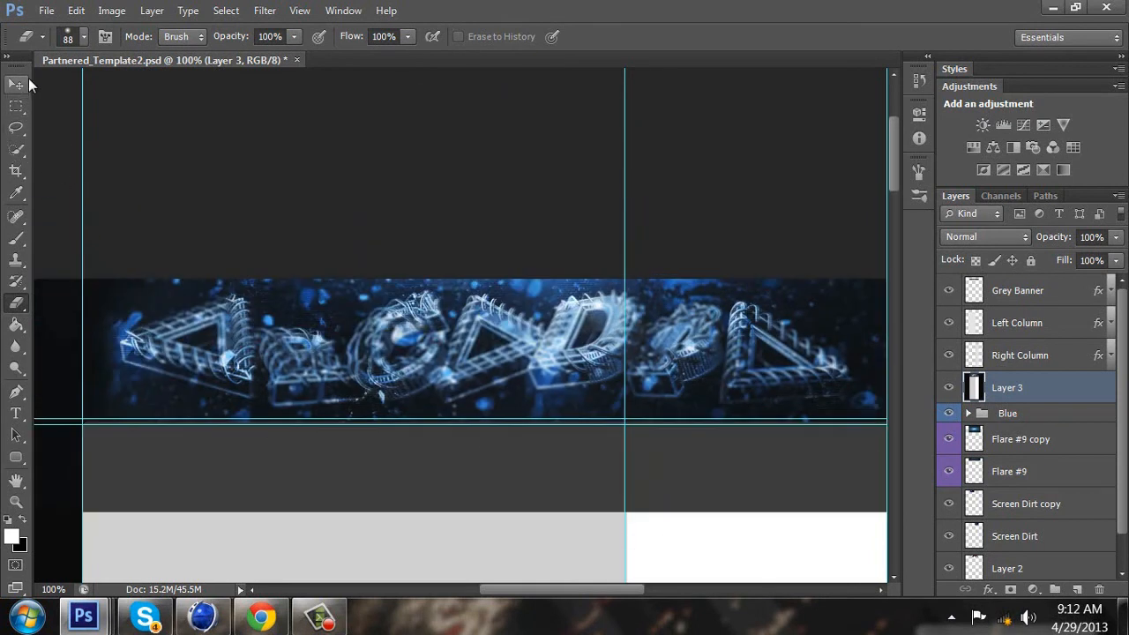
{"action": "left_click", "coordinate": [15, 84]}
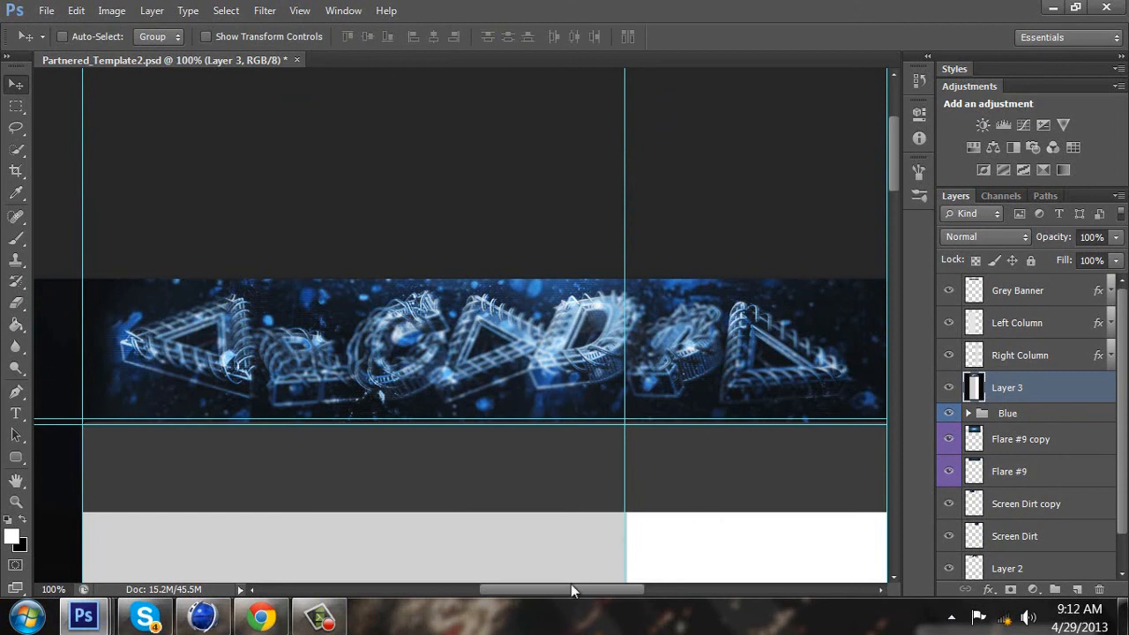
{"action": "scroll", "scroll_direction": "up", "scroll_amount": 3}
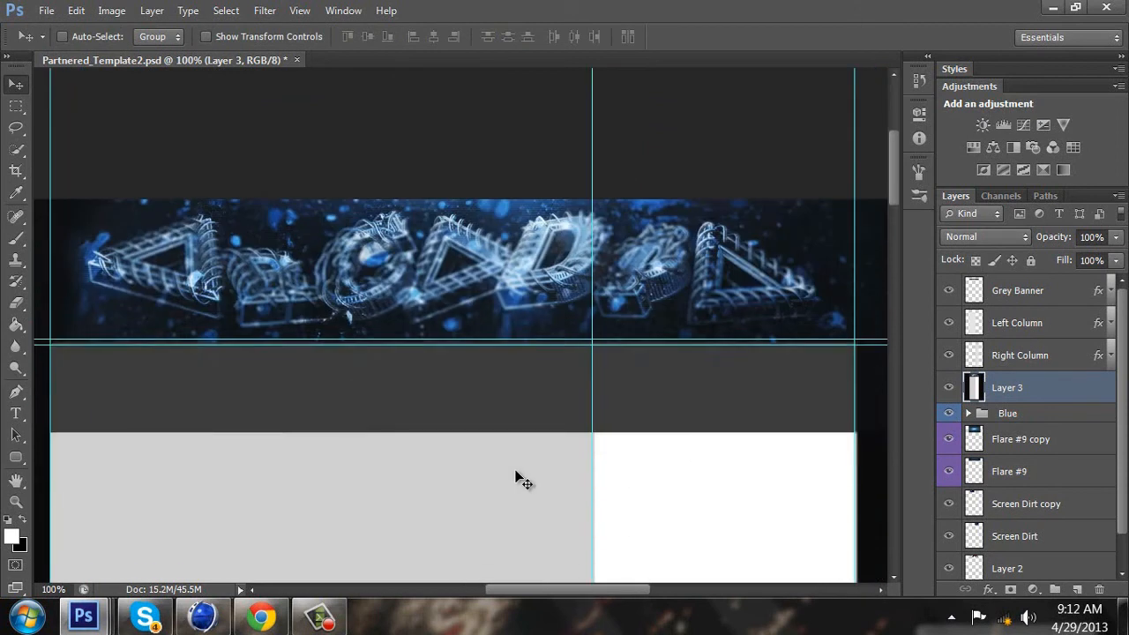
{"action": "scroll", "scroll_direction": "up", "scroll_amount": 3}
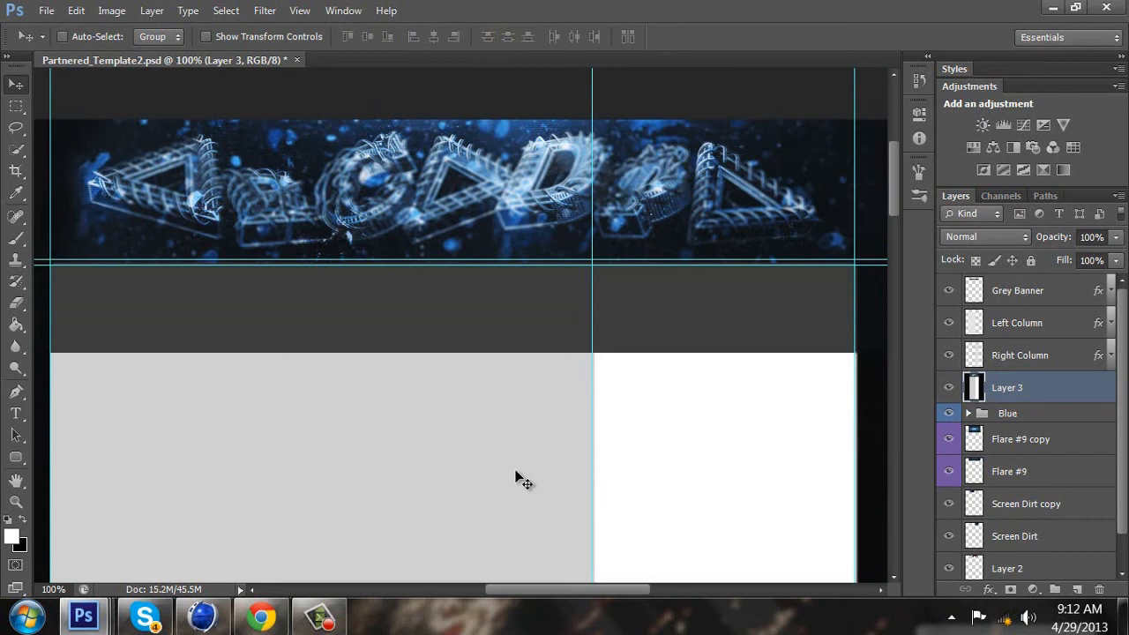